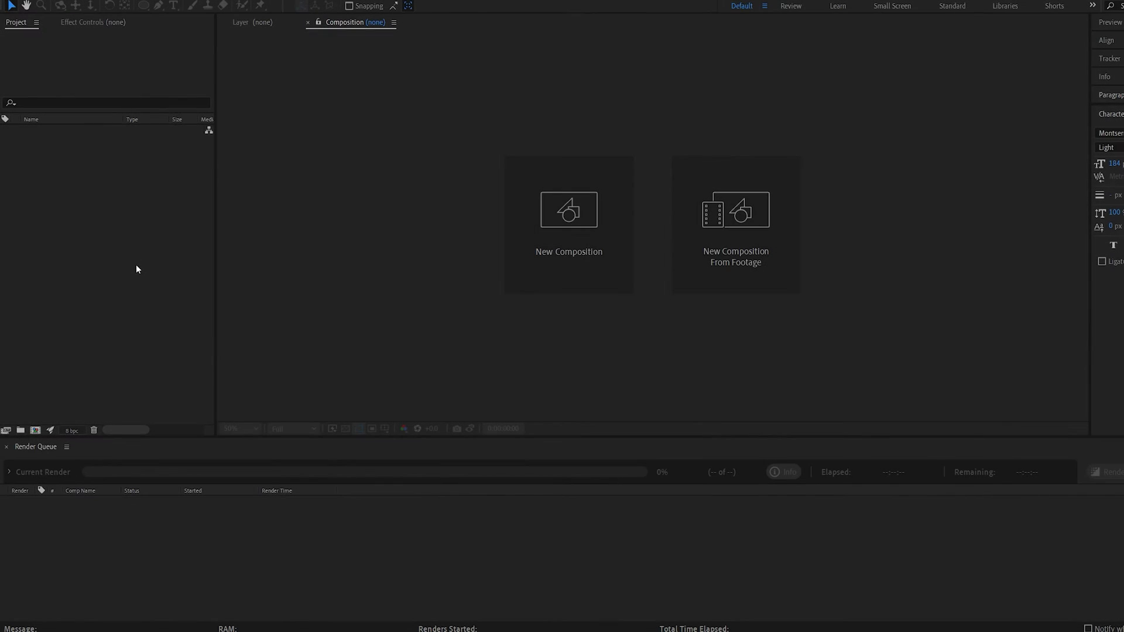
Create a 2500 × 2500 px black composition named Comp 1
click(569, 209)
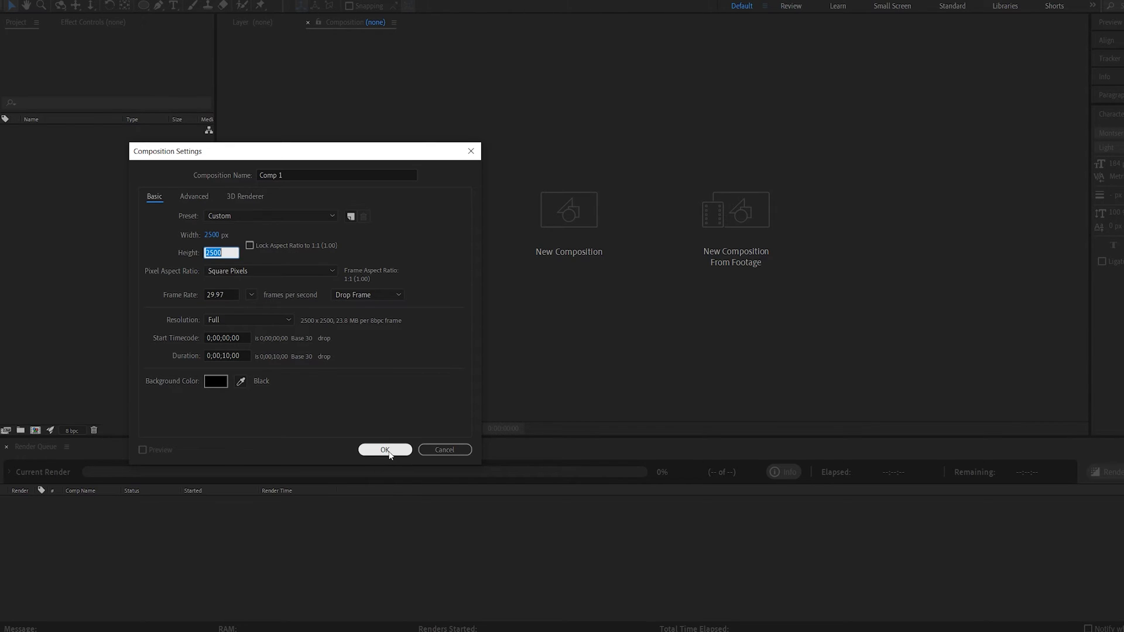
click(385, 450)
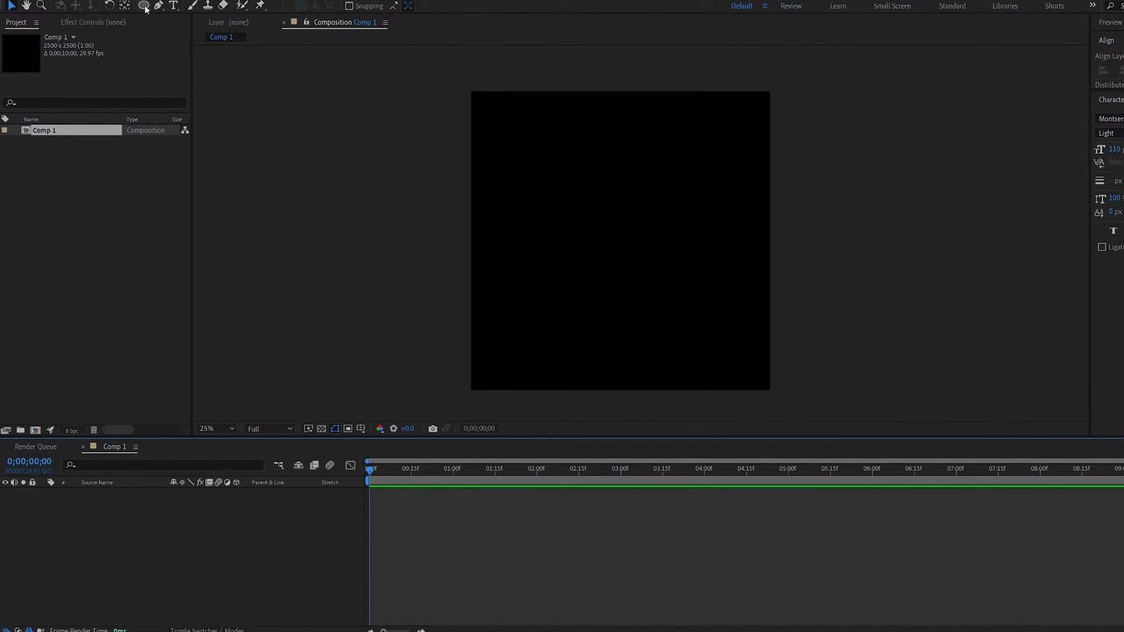
Draw a white circle in the composition's top-left corner with the Ellipse tool
click(215, 429)
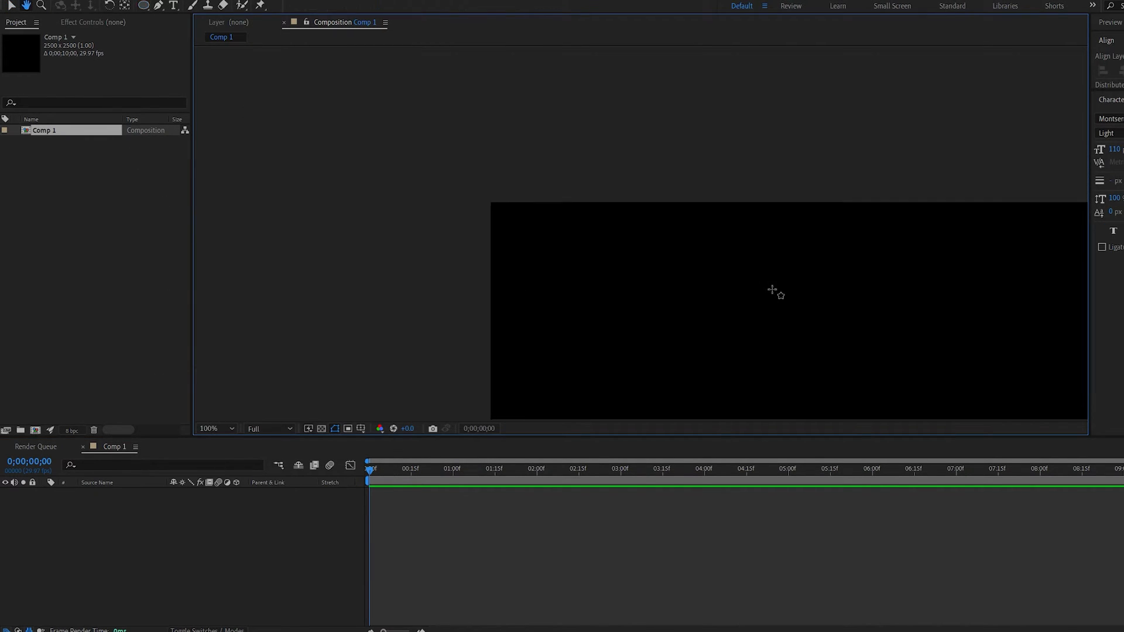
drag(501, 210, 551, 259)
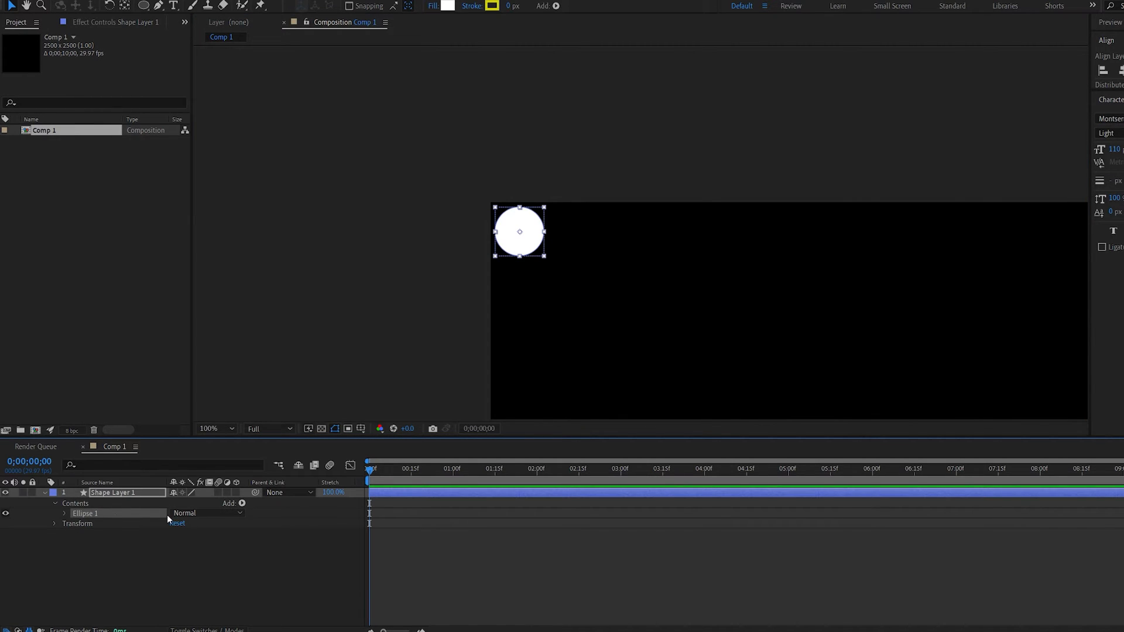
Add repeaters to build a 25 by 25 dot grid that shrinks and fades rightward
click(242, 504)
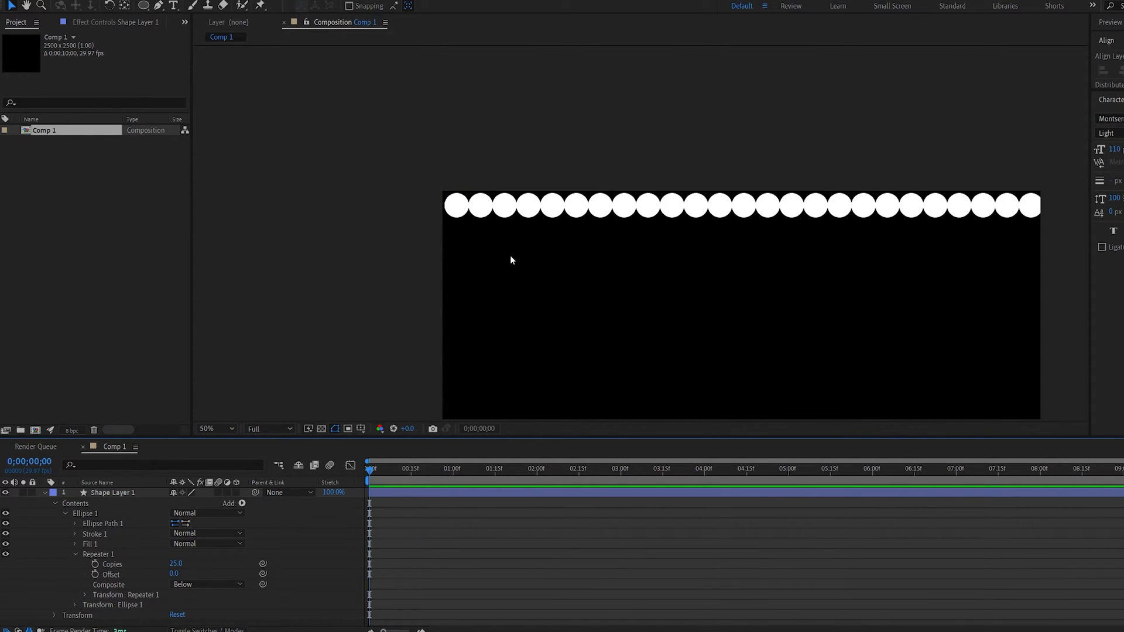
click(457, 206)
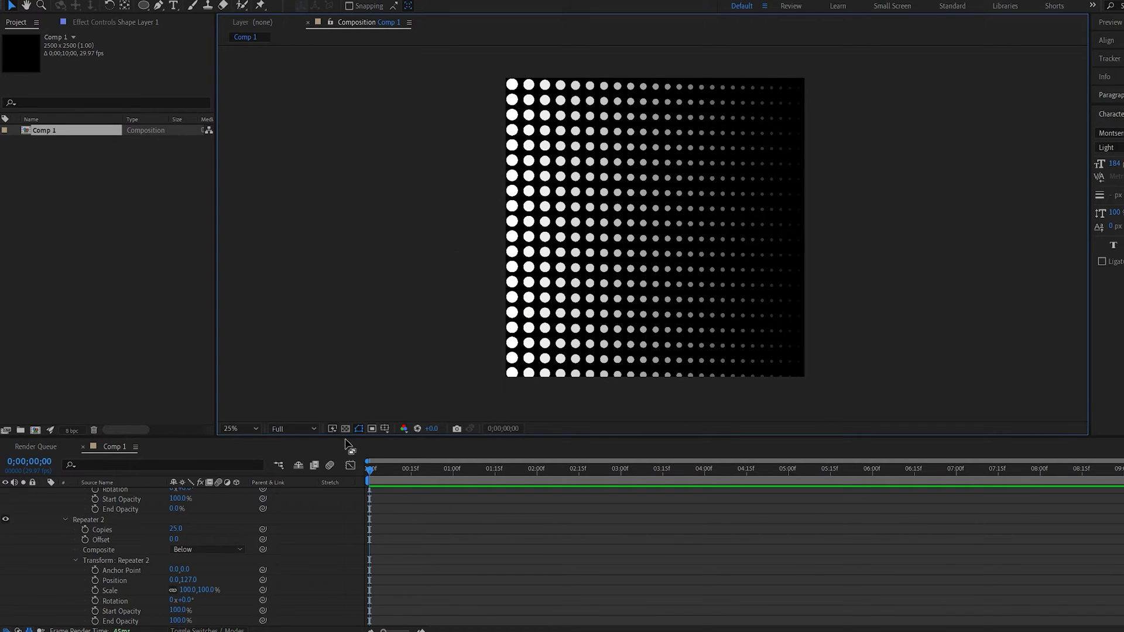
mouse_move(345, 429)
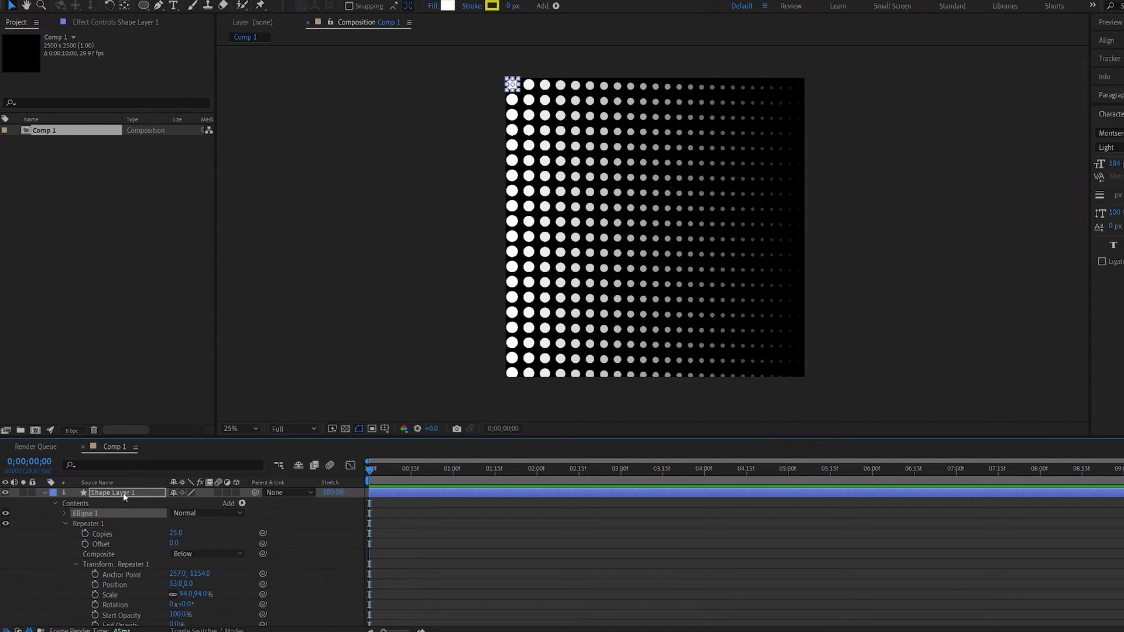
Apply a Gradient Overlay layer style running from blue to magenta across the dots
right_click(124, 493)
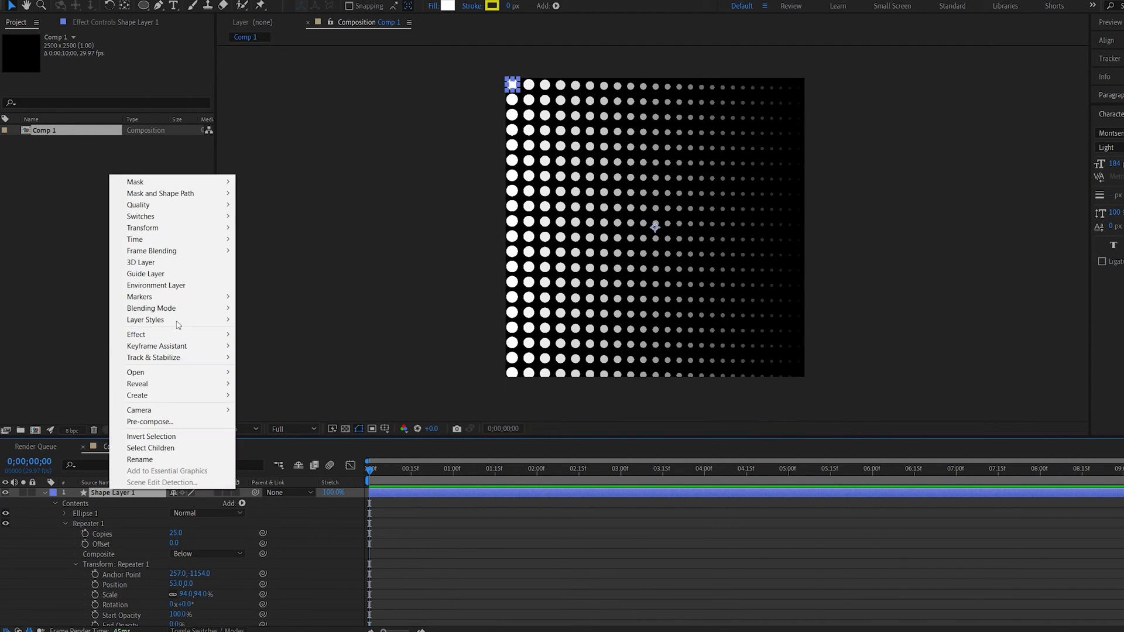
mouse_move(146, 320)
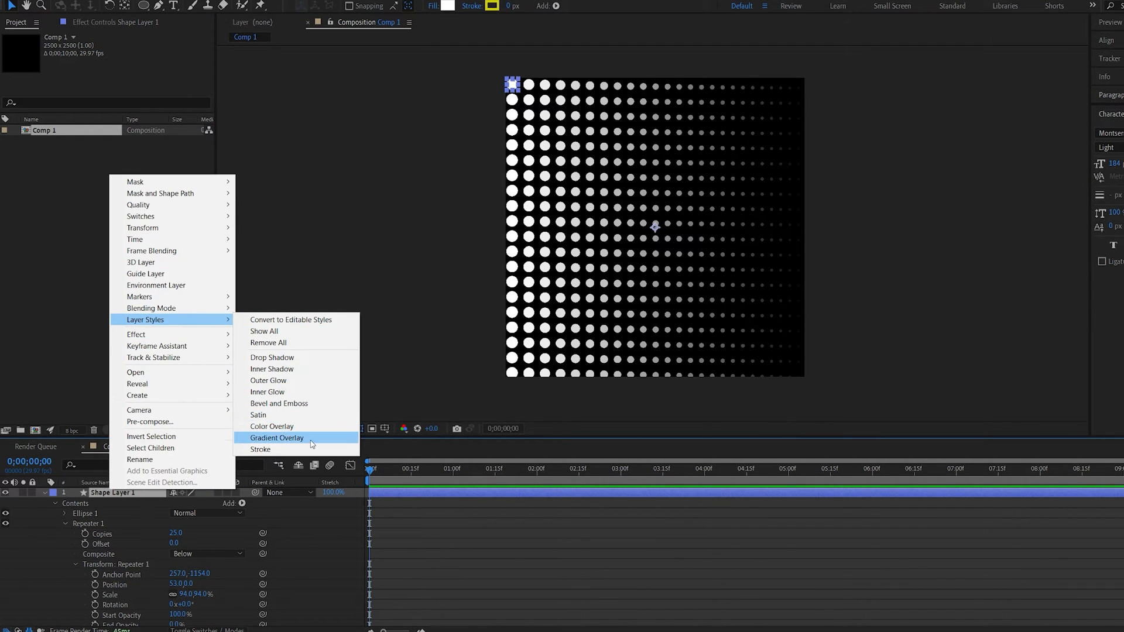
click(276, 437)
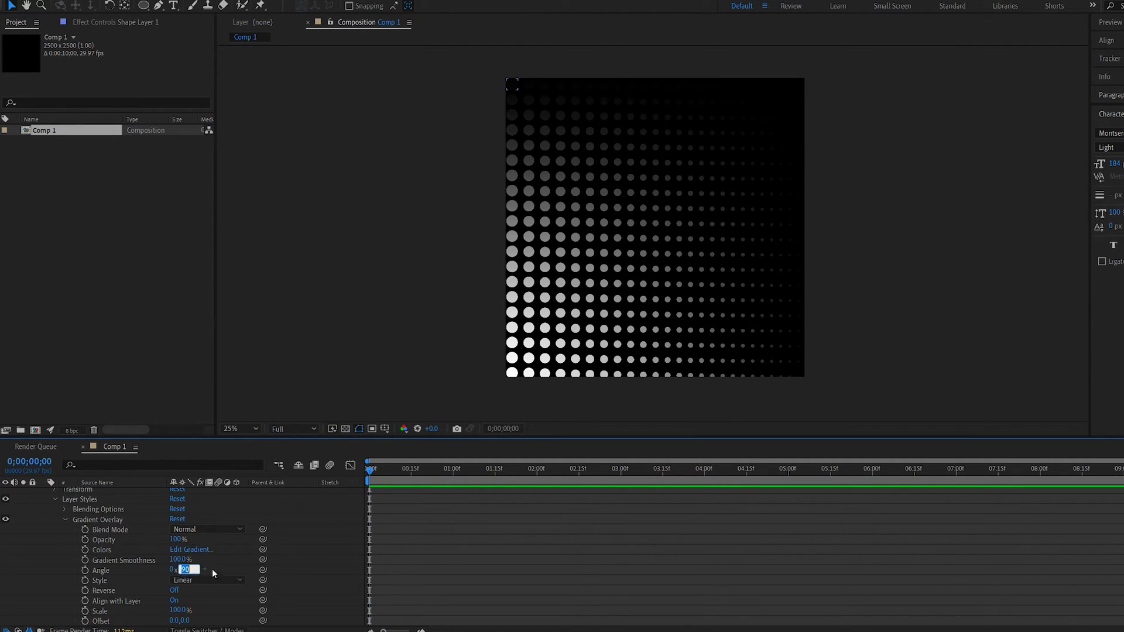
click(190, 549)
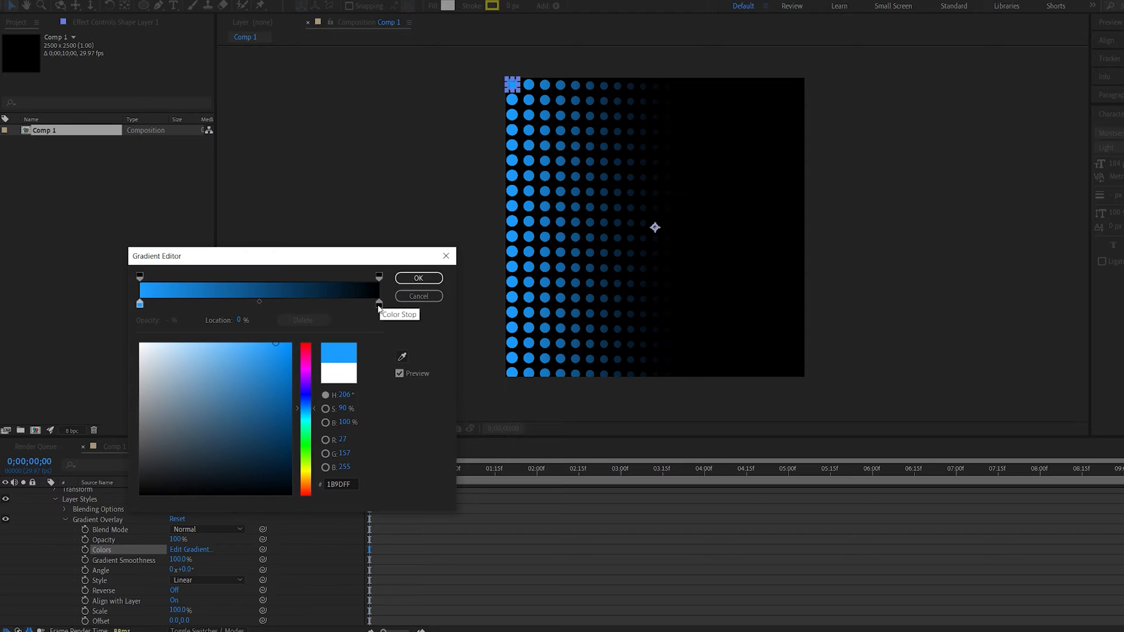
click(378, 303)
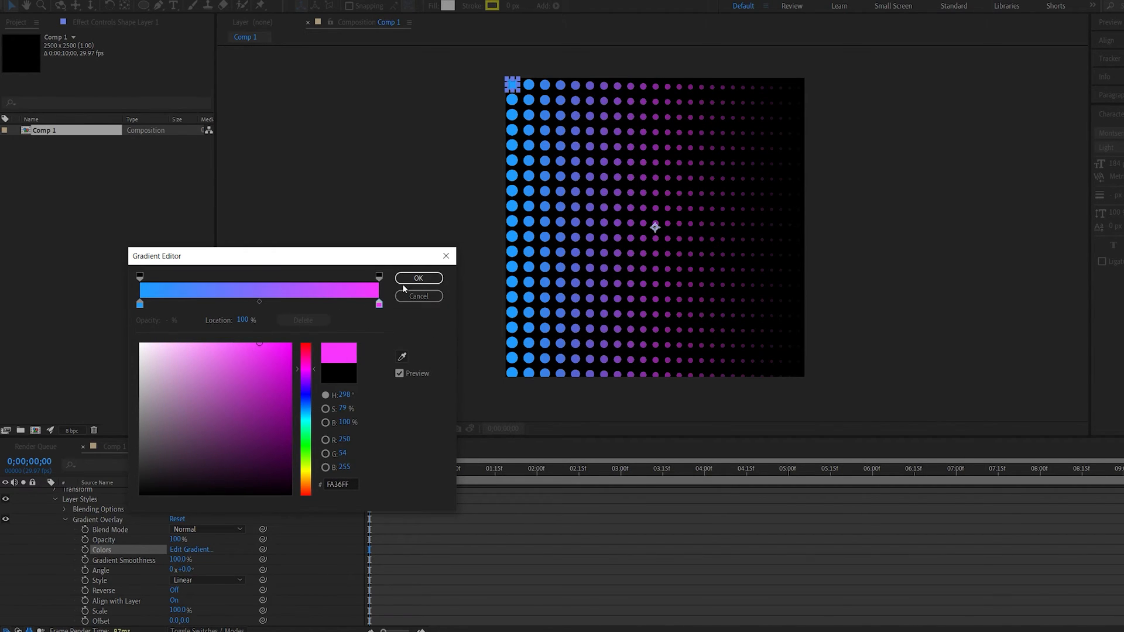
click(418, 278)
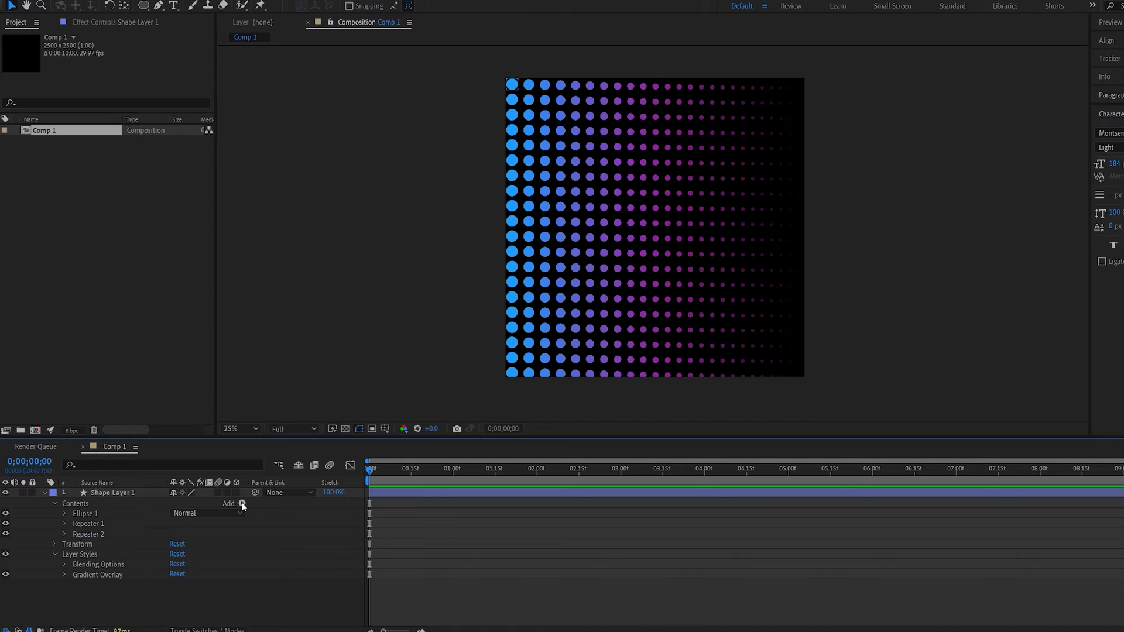
Add a Wiggle Transform and adjust its temporal and spatial phase values
click(243, 505)
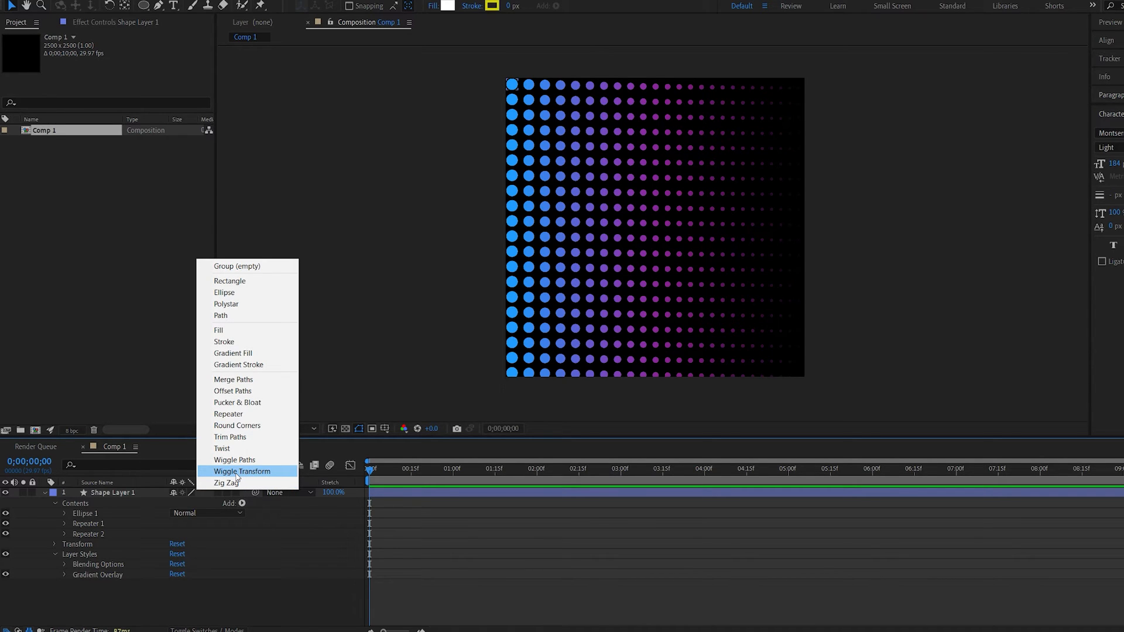
click(241, 471)
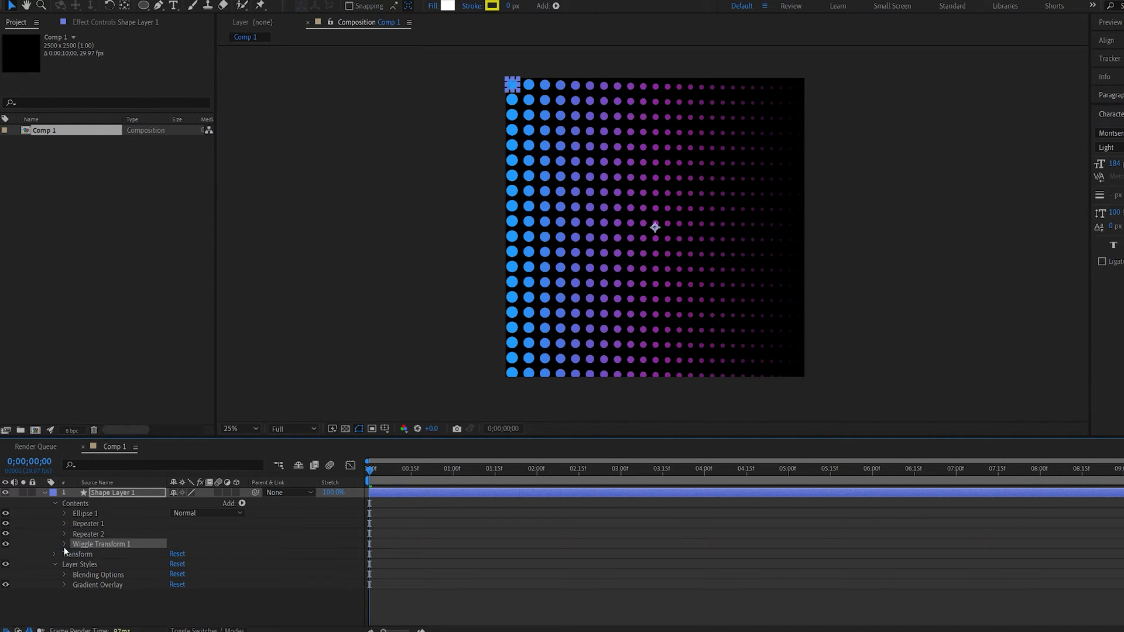
click(65, 544)
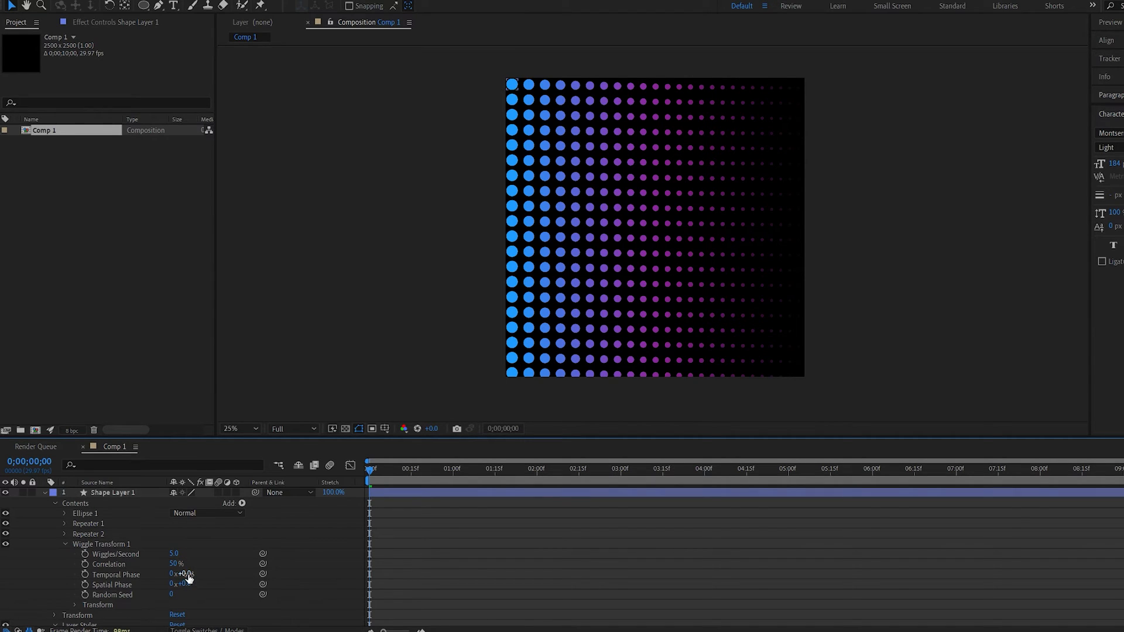
drag(183, 574, 201, 574)
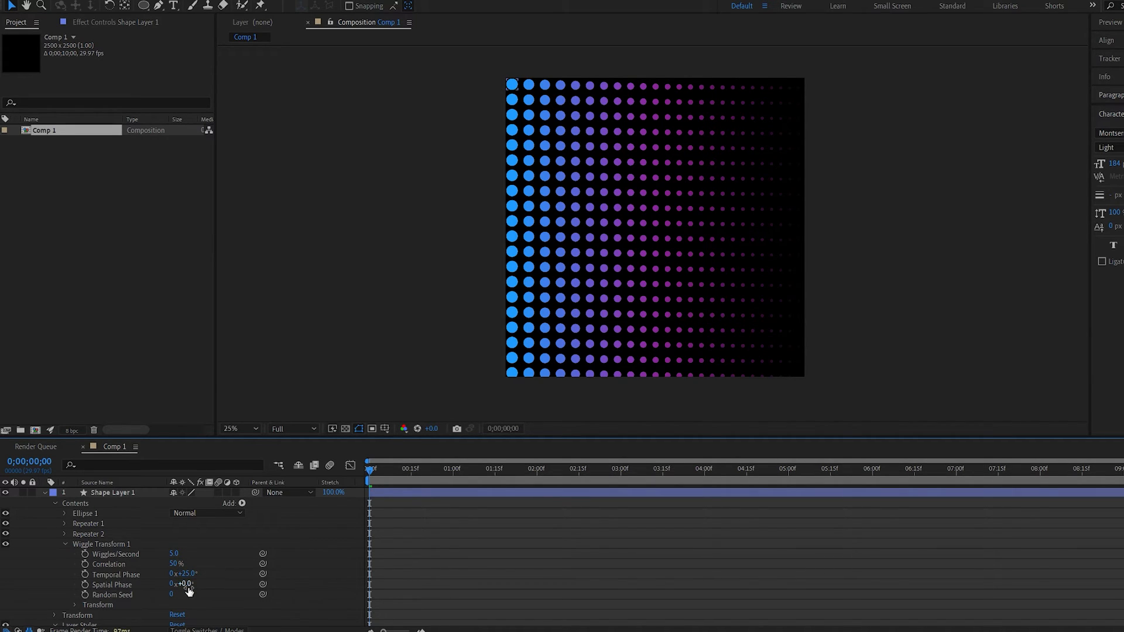
drag(183, 585, 201, 584)
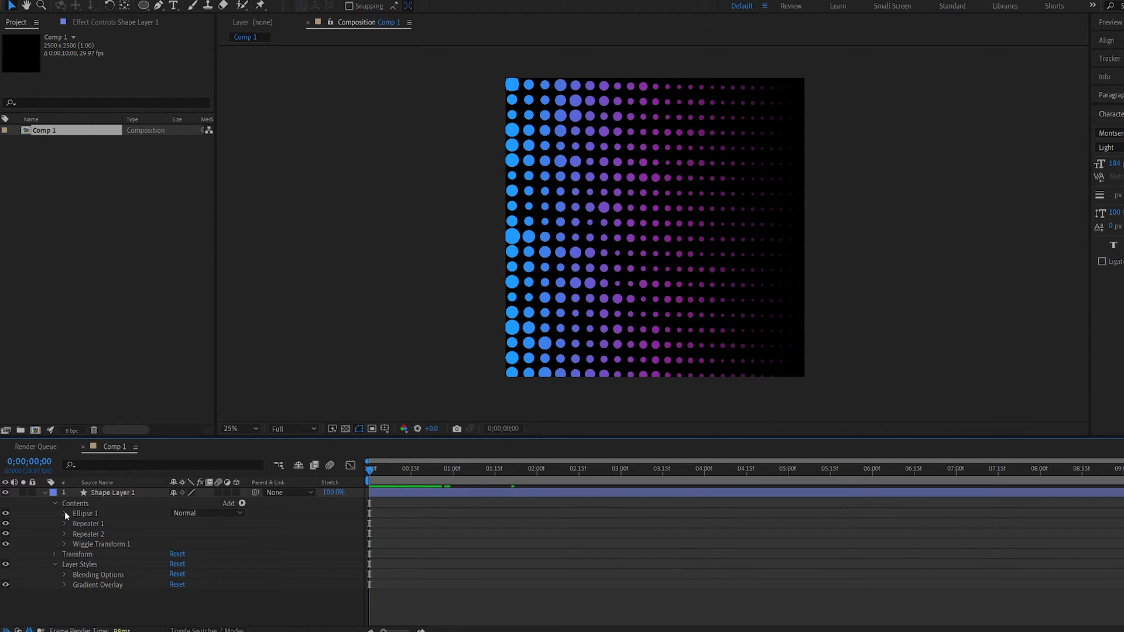
Keyframe the Ellipse 1 transform scale so the dots shrink over time
click(65, 514)
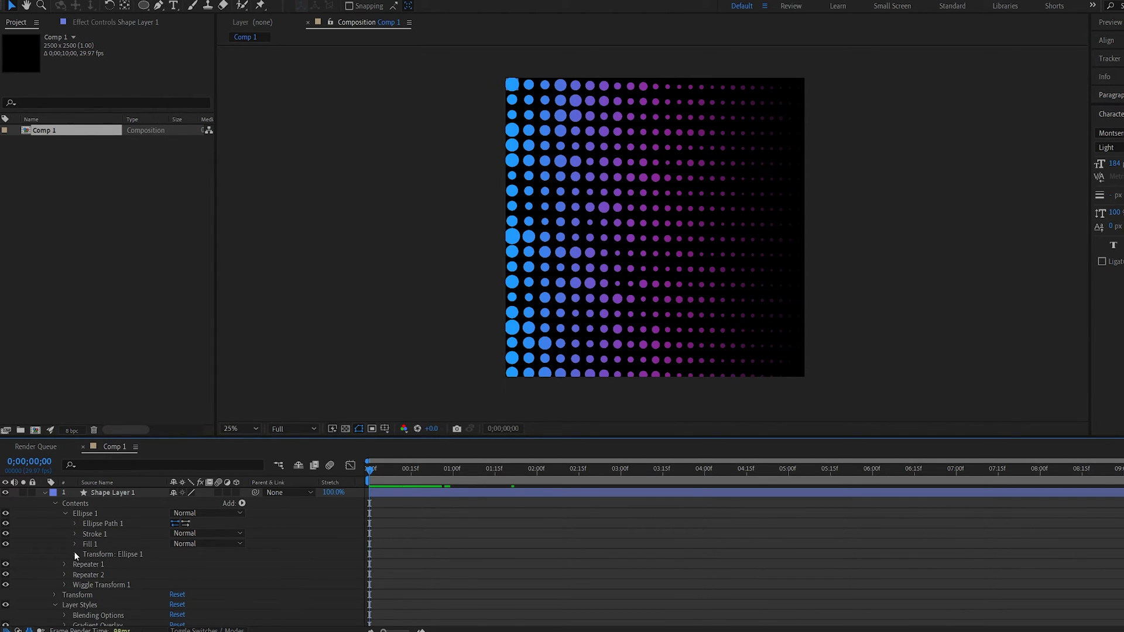
click(74, 555)
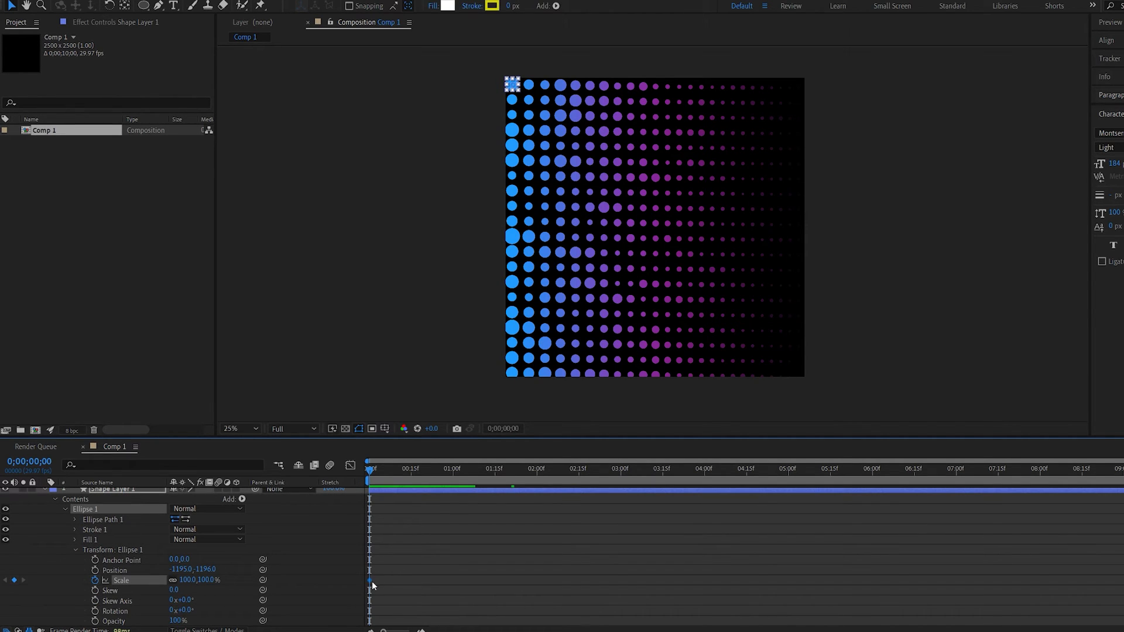
double_click(188, 581)
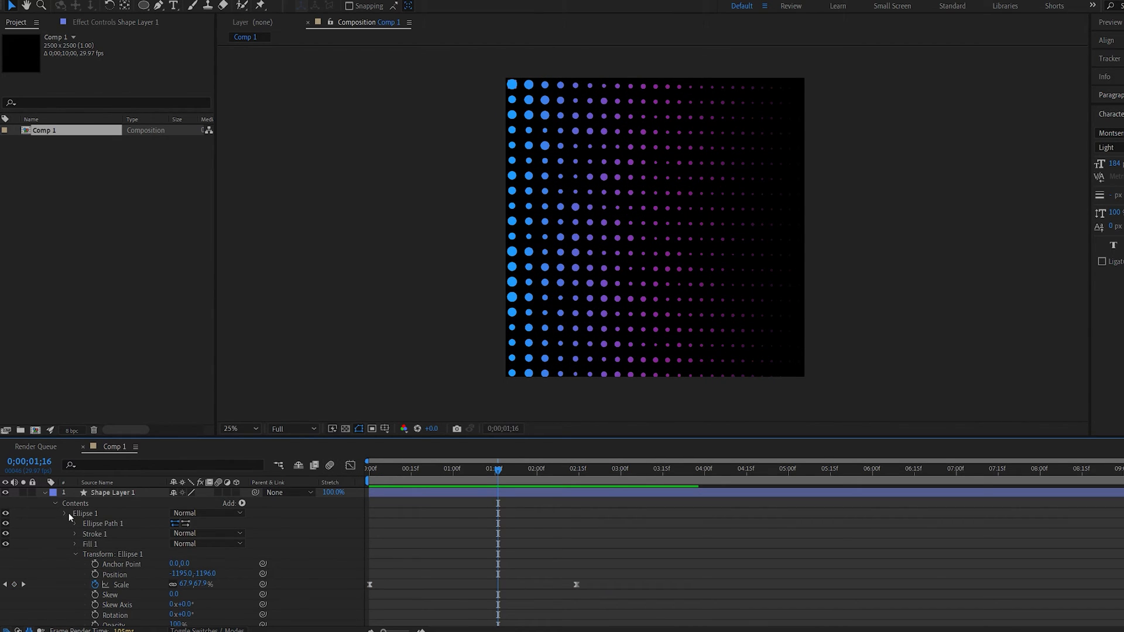
click(243, 504)
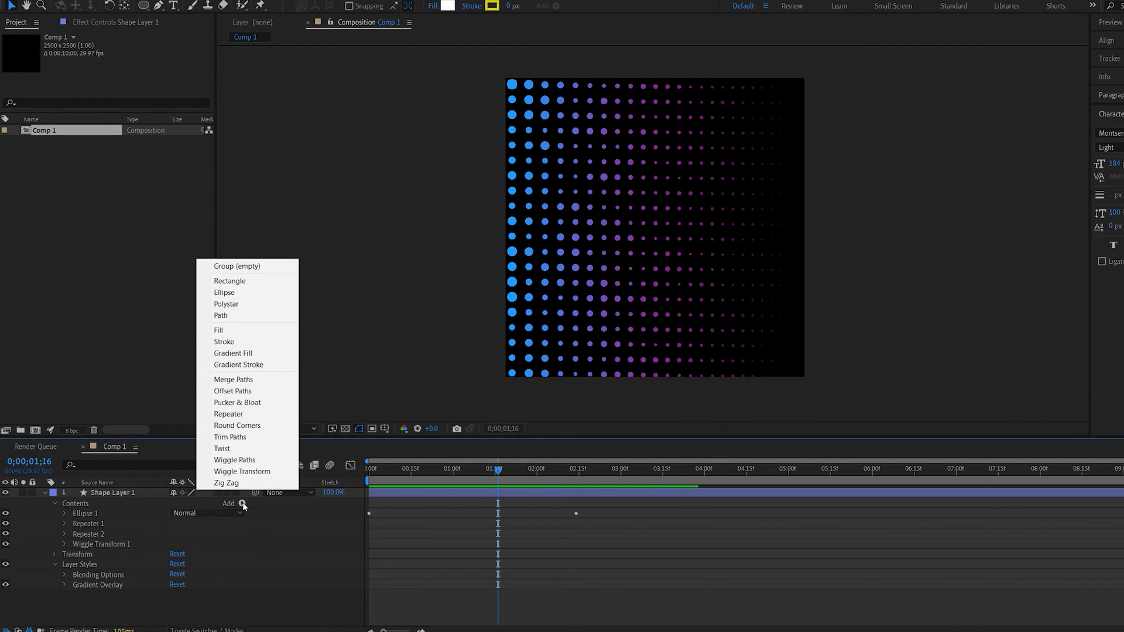
mouse_move(237, 402)
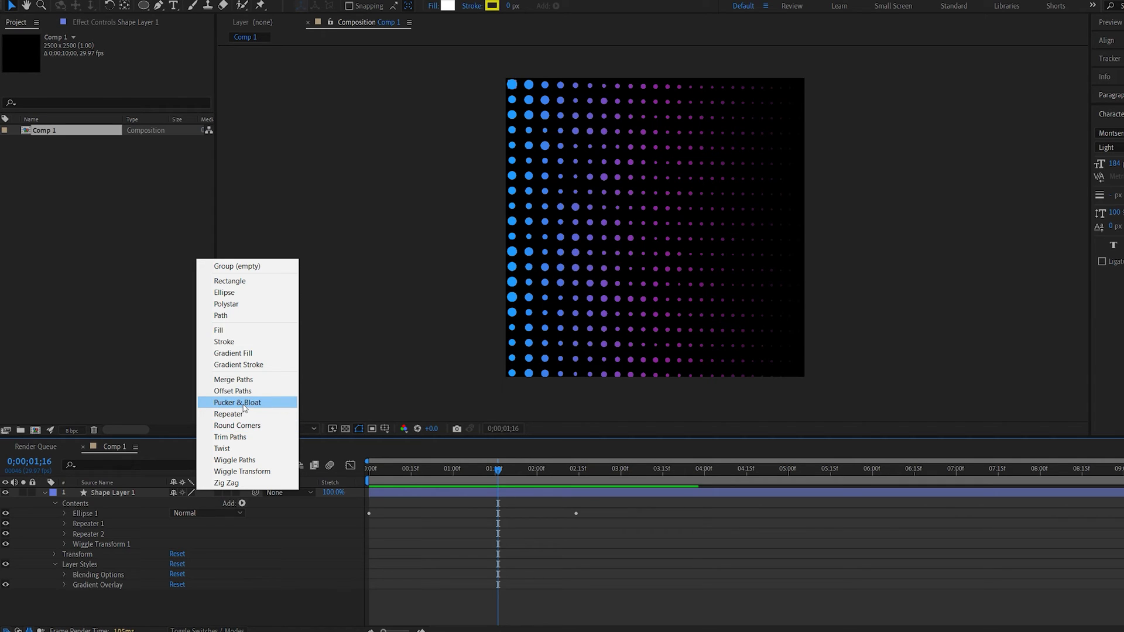
Add Pucker & Bloat to the shape contents and reveal its amount setting
click(237, 402)
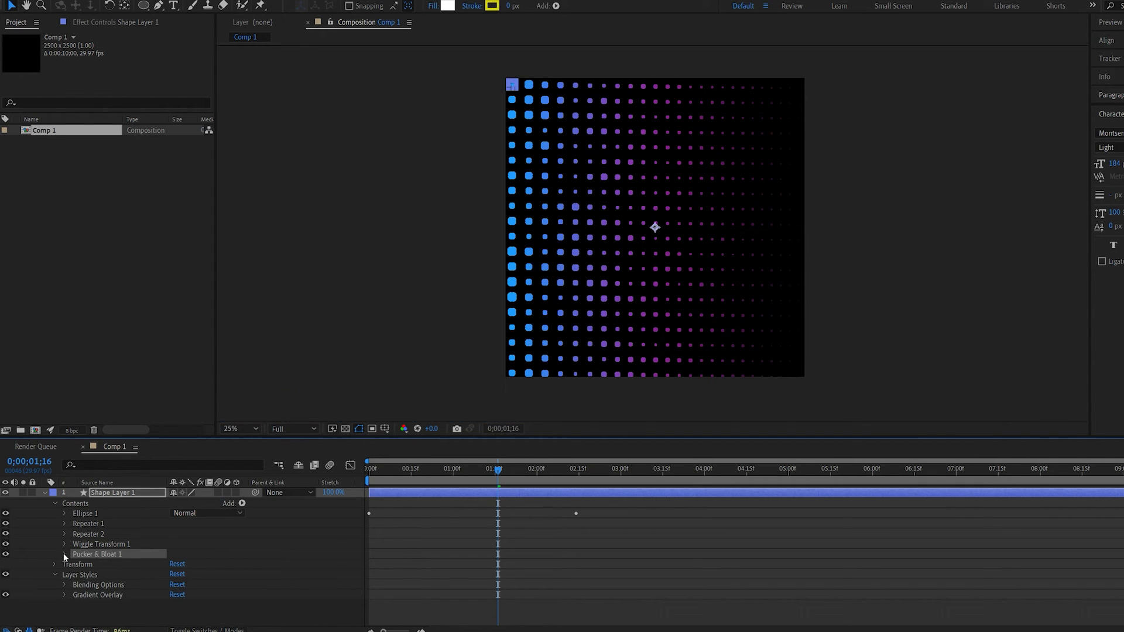
click(65, 555)
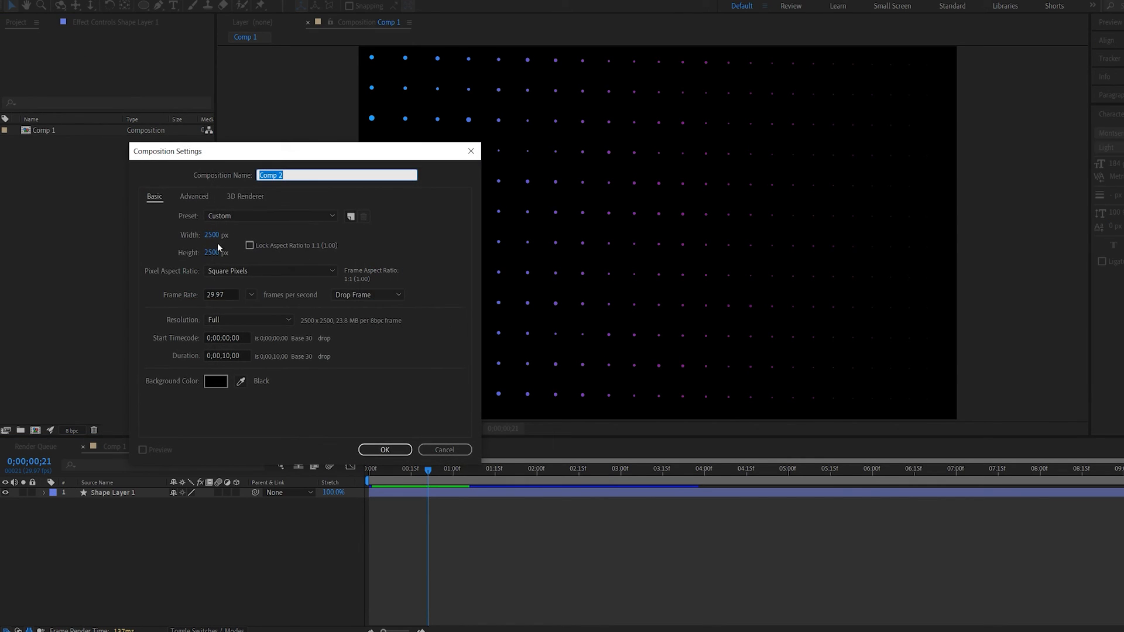
Nest Comp 1 in a new 1920 × 1080 composition, Comp 2
text(1920)
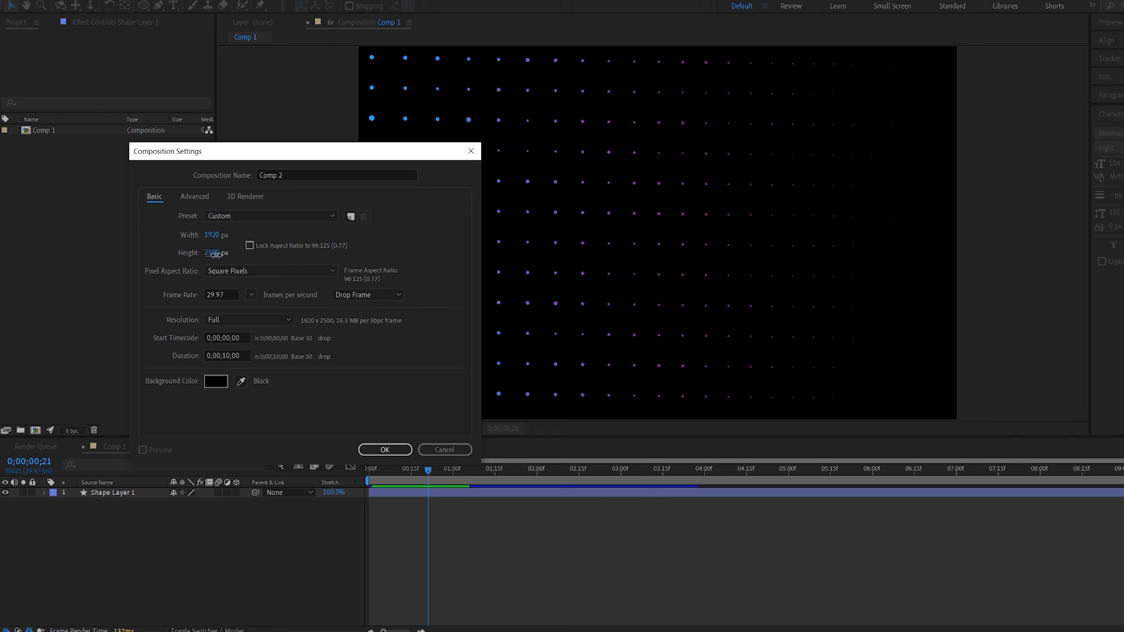
click(384, 450)
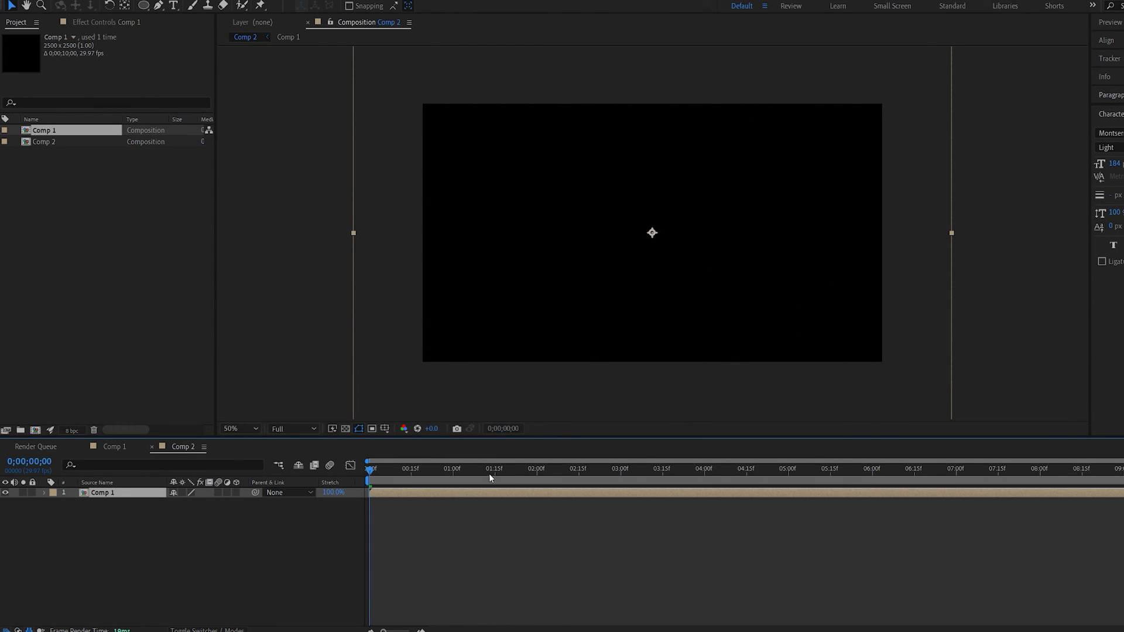
Make the Comp 1 layer 3D and rotate it -90° on X into a floor
click(543, 469)
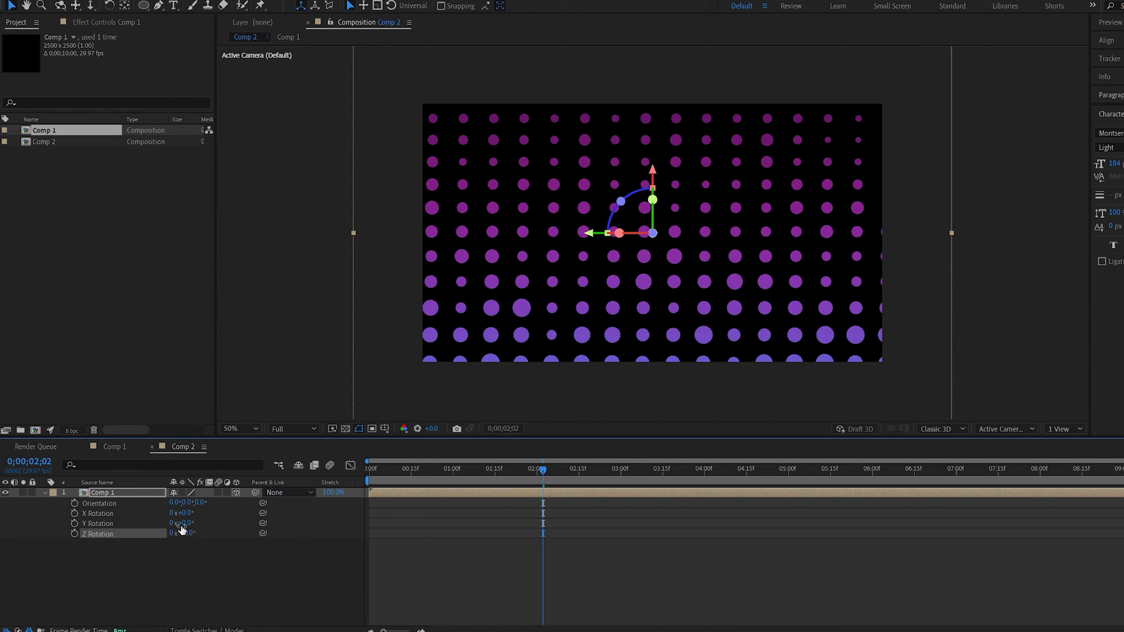
drag(183, 513, 183, 514)
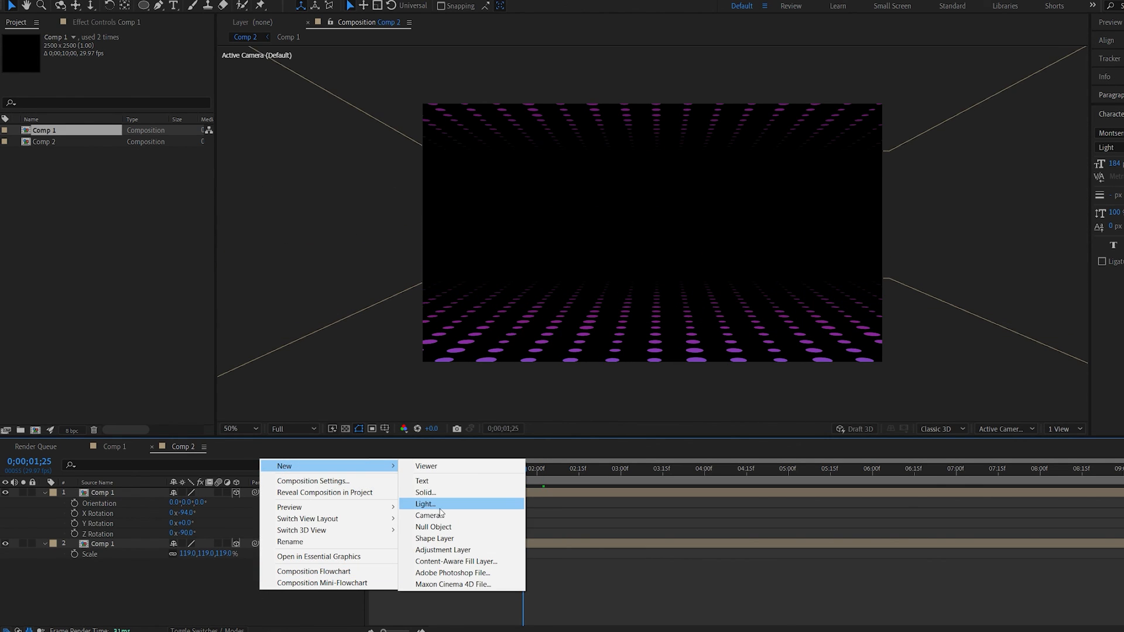
Add a camera layer to Comp 2
click(431, 515)
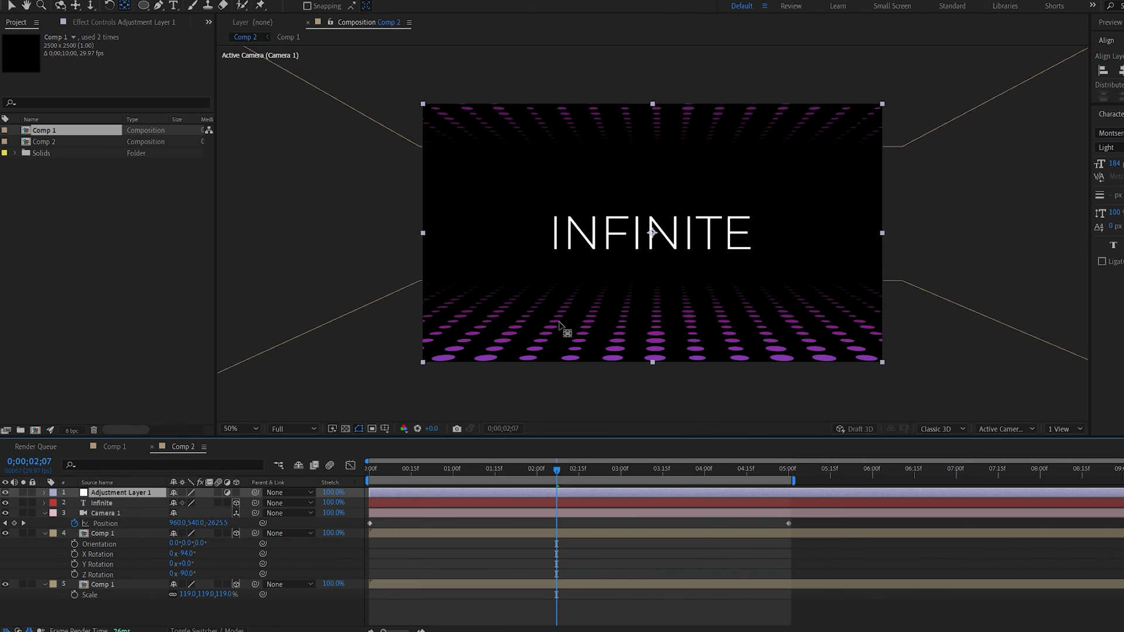
Apply a 10% Noise effect to Adjustment Layer 1 and zoom in to inspect the grain
text(no)
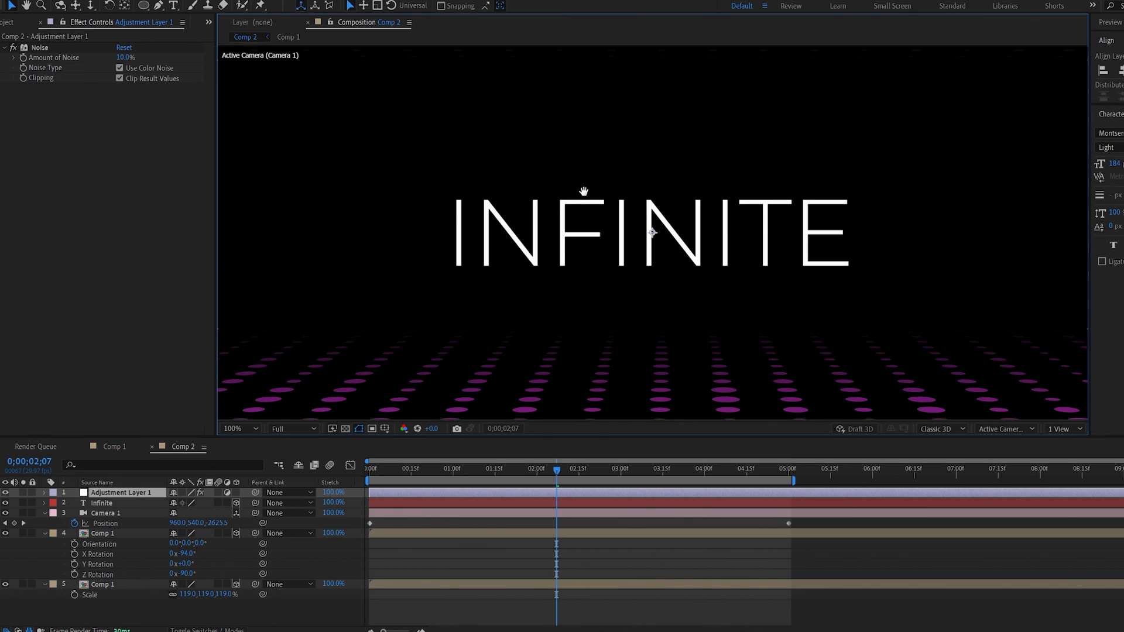
click(233, 428)
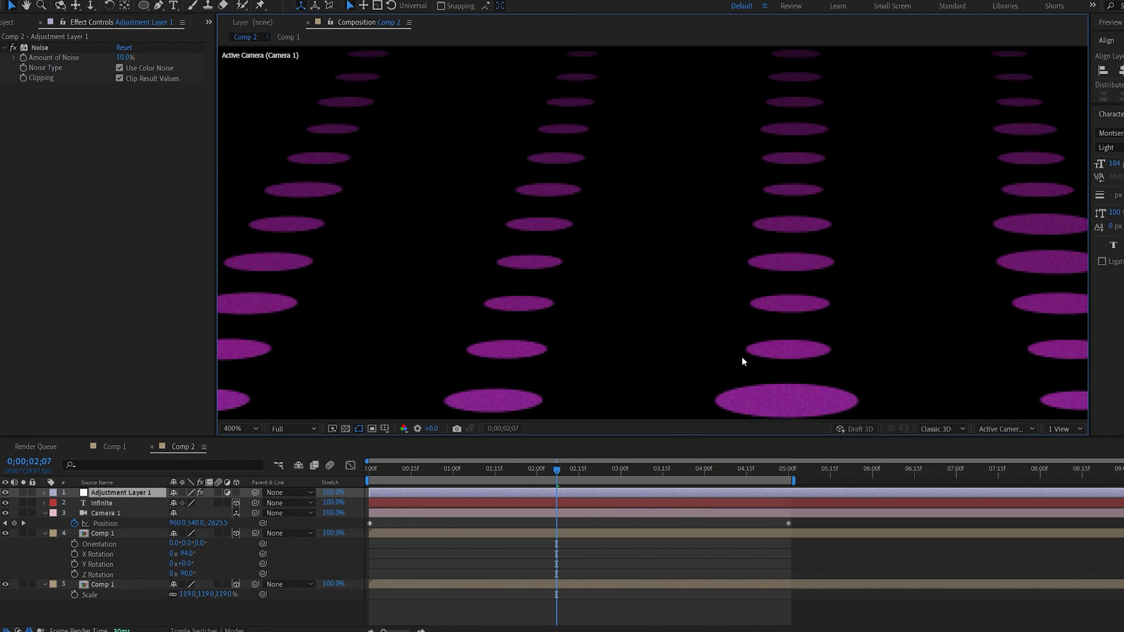